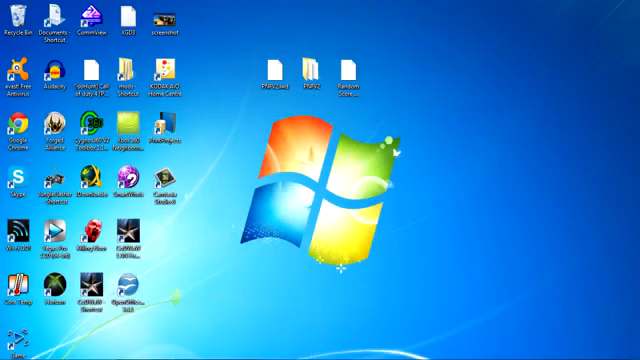
Launch Google Chrome from the desktop shortcut, landing on the Google UK homepage.
{"action": "left_click", "coordinate": [12, 350]}
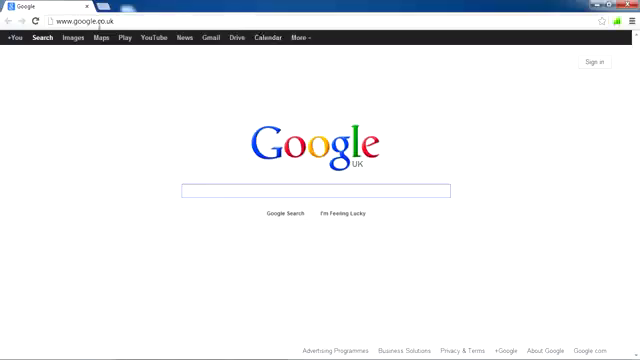
{"action": "left_click", "coordinate": [90, 25]}
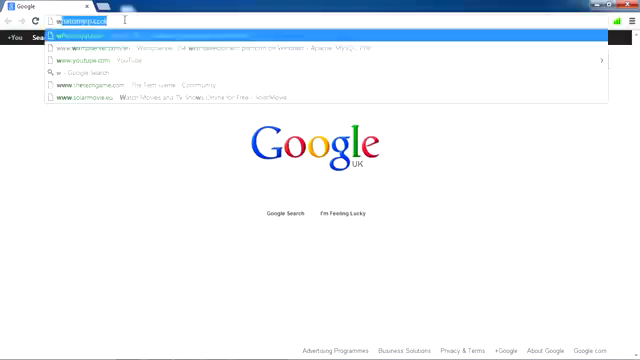
{"action": "type", "text": "www.youtube.com"}
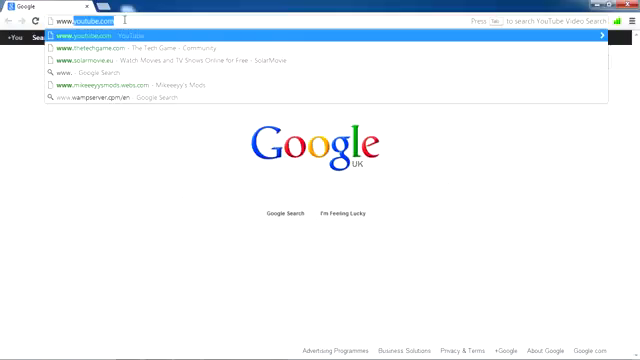
{"action": "type", "text": "www.jqe"}
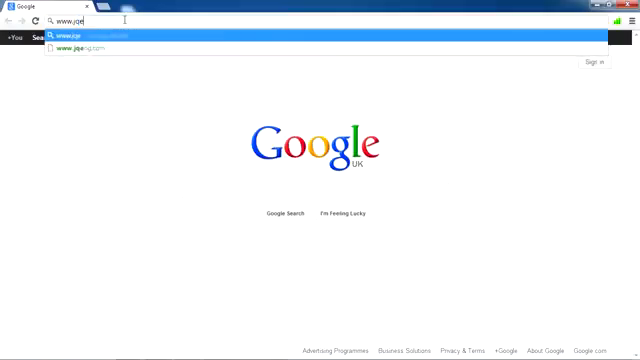
{"action": "type", "text": "360.com"}
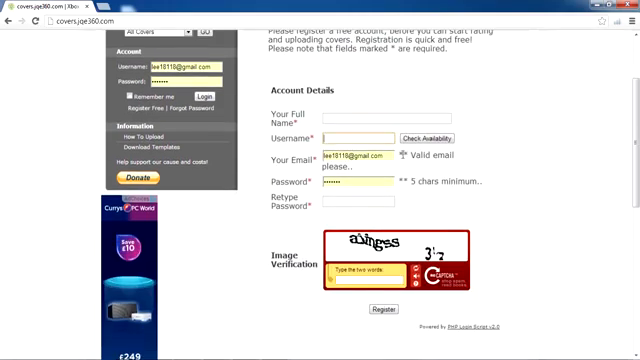
Sign in to the JQE360 account with Remember me and reach the Xbox 360 link page.
{"action": "scroll", "scroll_direction": "down", "scroll_amount": 3}
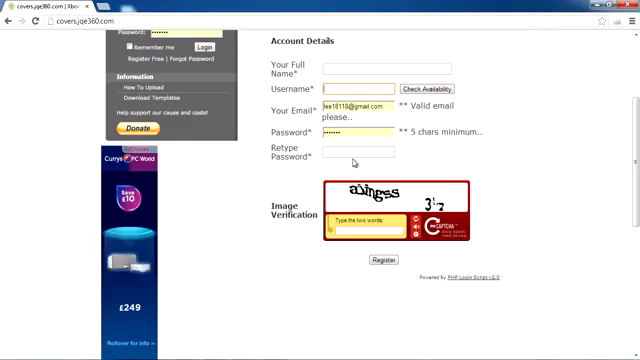
{"action": "scroll", "scroll_direction": "down", "scroll_amount": 3}
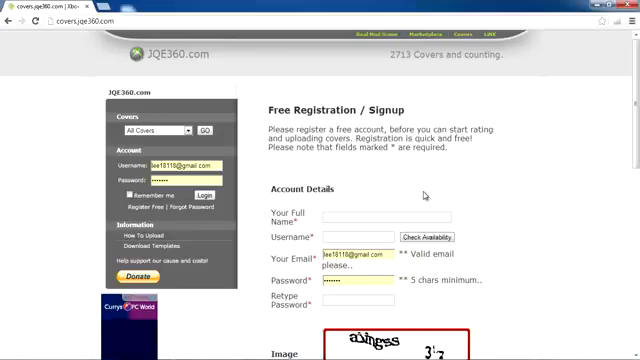
{"action": "mouse_move", "coordinate": [426, 196]}
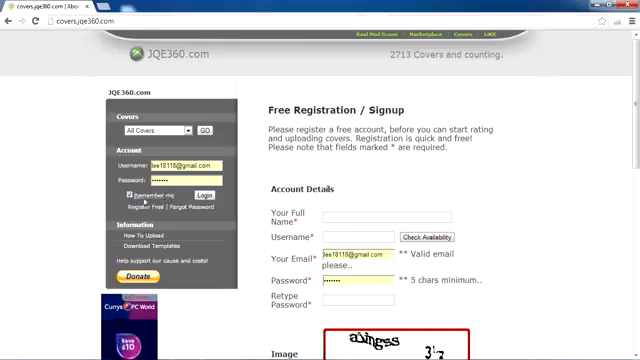
{"action": "left_click", "coordinate": [203, 194]}
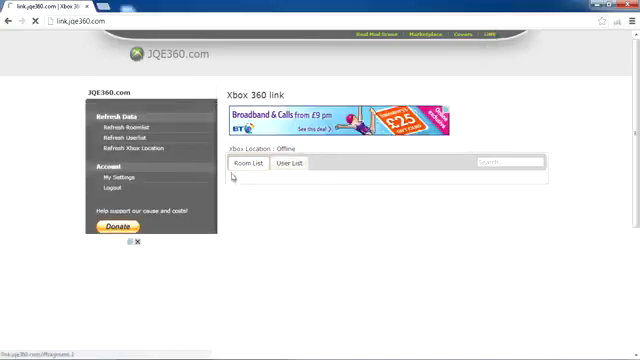
{"action": "scroll", "scroll_direction": "down", "scroll_amount": 3}
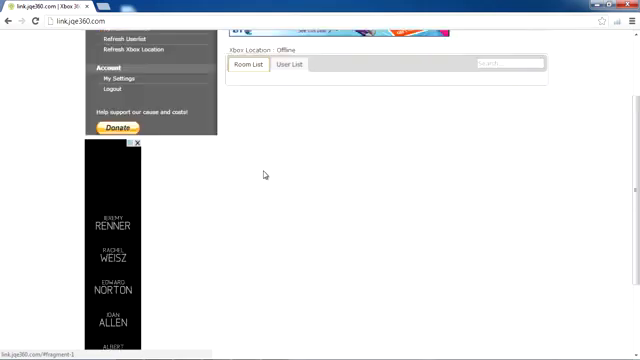
{"action": "left_click", "coordinate": [294, 69]}
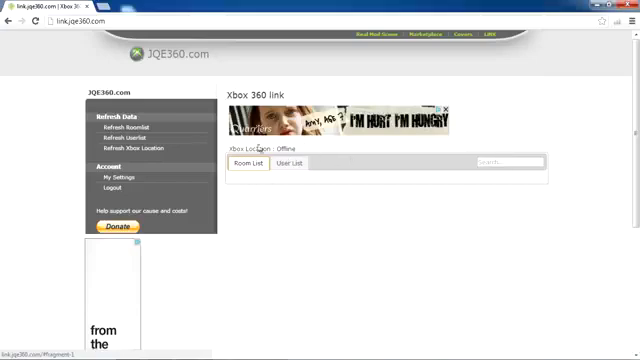
{"action": "mouse_move", "coordinate": [323, 147]}
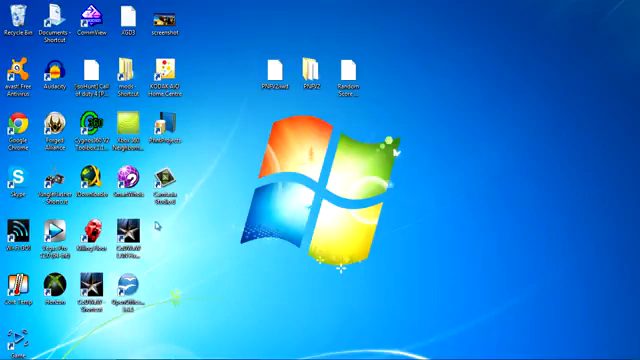
{"action": "mouse_move", "coordinate": [182, 229]}
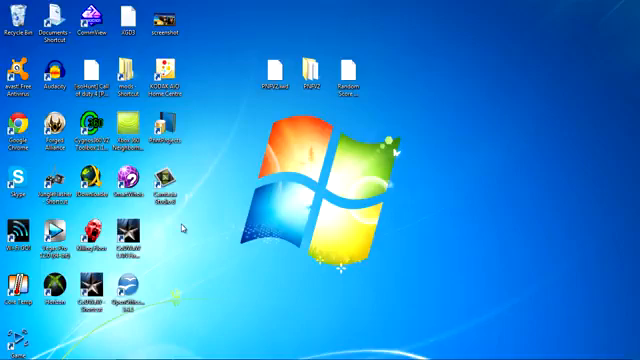
{"action": "mouse_move", "coordinate": [185, 229]}
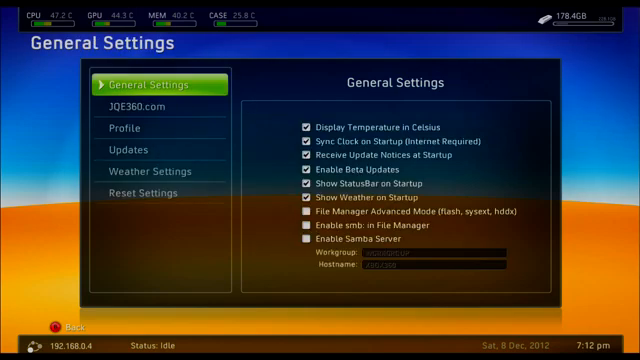
Enter the JQE360.com username banj0chicken and password in Freestyle Dash settings.
{"action": "left_click", "coordinate": [145, 105]}
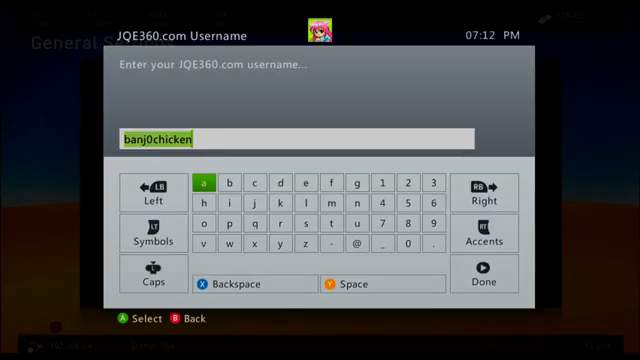
{"action": "left_click", "coordinate": [486, 288]}
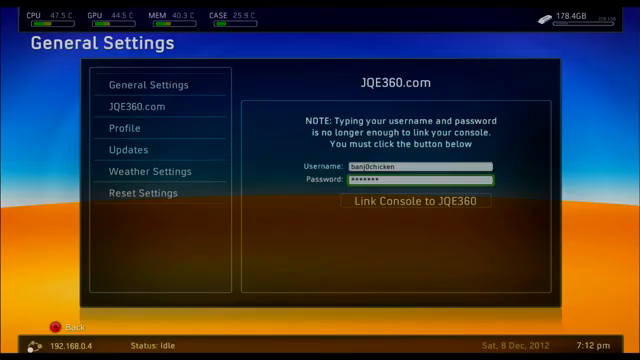
{"action": "mouse_move", "coordinate": [423, 200]}
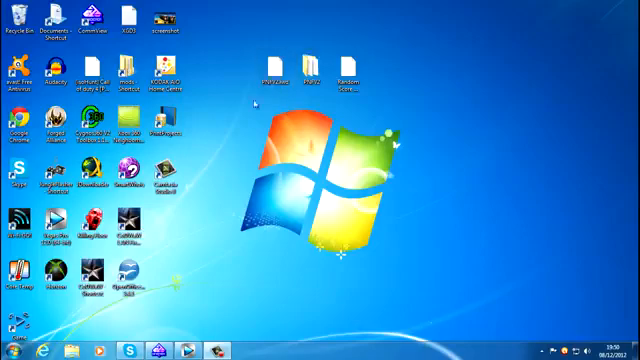
{"action": "mouse_move", "coordinate": [158, 322]}
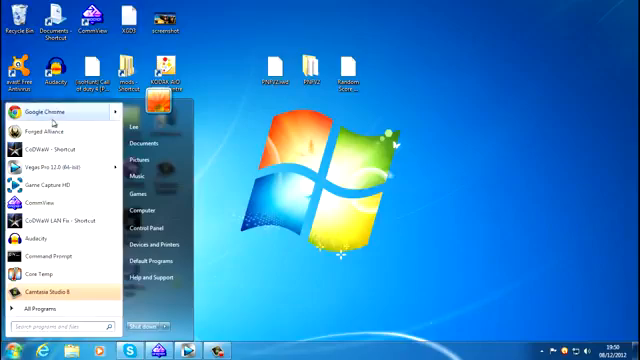
Launch Google Chrome from the Start menu onto the Google UK page.
{"action": "left_click", "coordinate": [45, 111]}
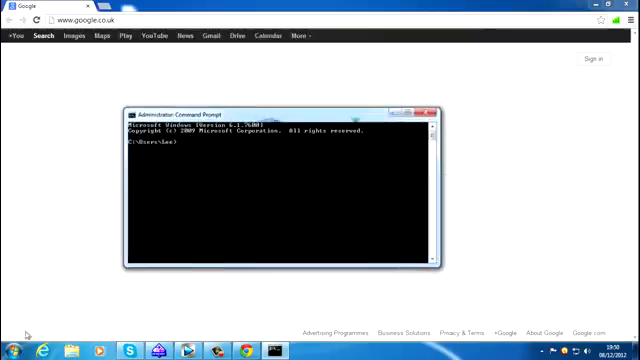
Run ipconfig in a Command Prompt opened via cmd to check the PC's IP.
{"action": "left_click", "coordinate": [10, 344]}
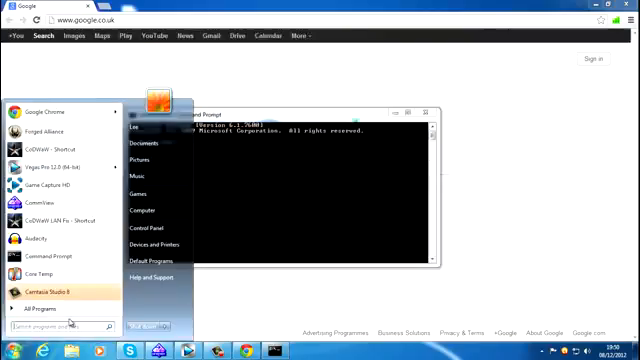
{"action": "type", "text": "cmd"}
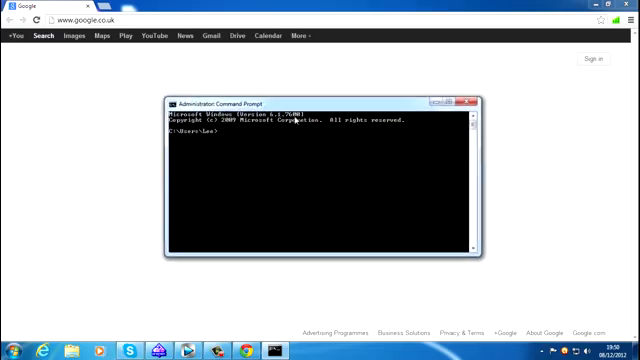
{"action": "type", "text": "ipc"}
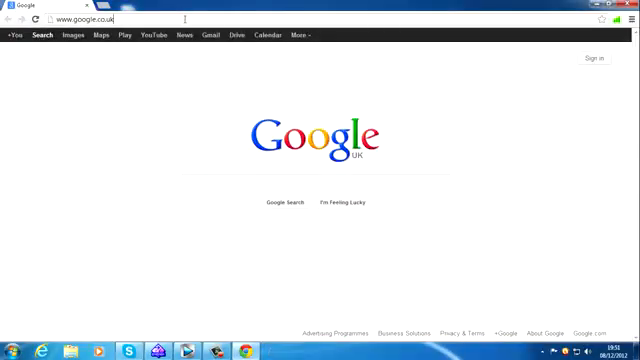
Log in to the NETGEAR router manager at 192.168.0.1 with the admin credentials.
{"action": "type", "text": "192.168.0.1"}
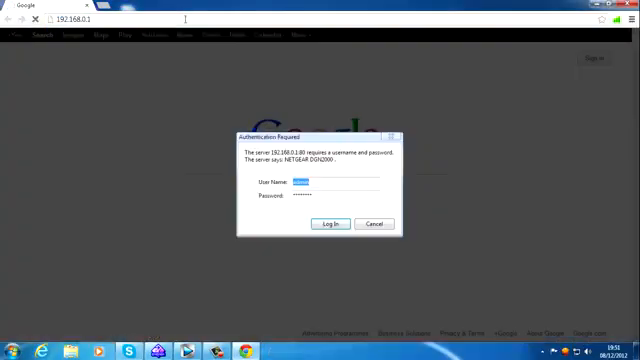
{"action": "left_click", "coordinate": [333, 223]}
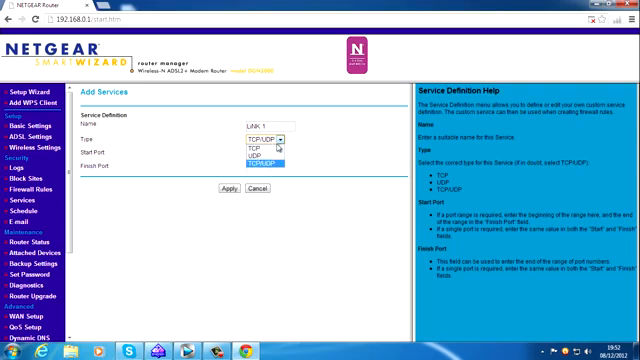
Give custom service LiNK 1 type TCP/UDP with start and finish port 3071.
{"action": "left_click", "coordinate": [263, 158]}
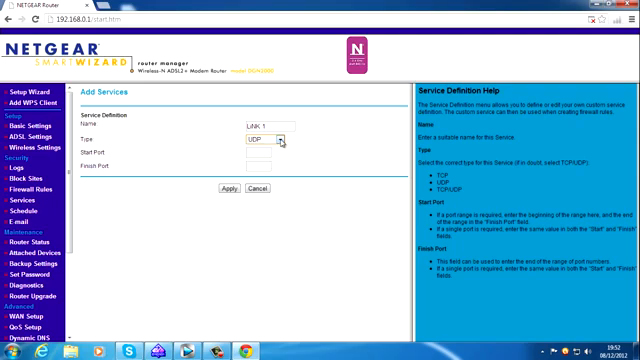
{"action": "left_click", "coordinate": [263, 133]}
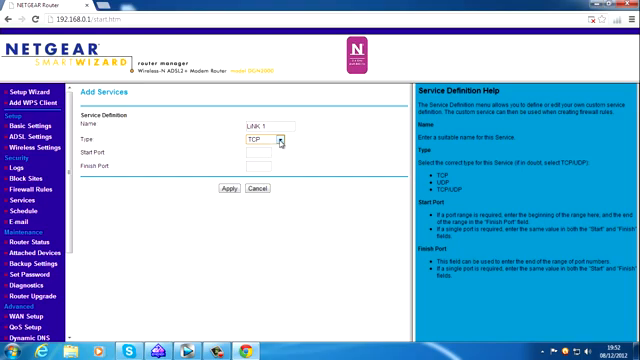
{"action": "left_click", "coordinate": [275, 138]}
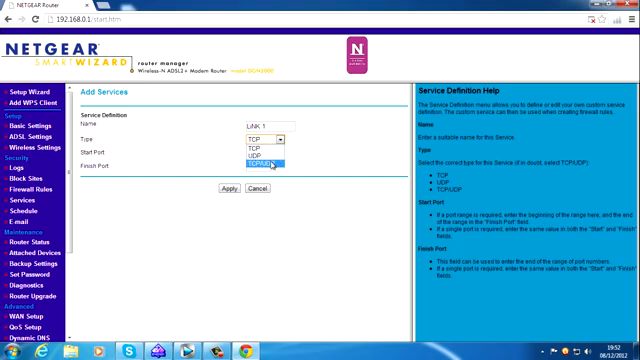
{"action": "left_click", "coordinate": [263, 169]}
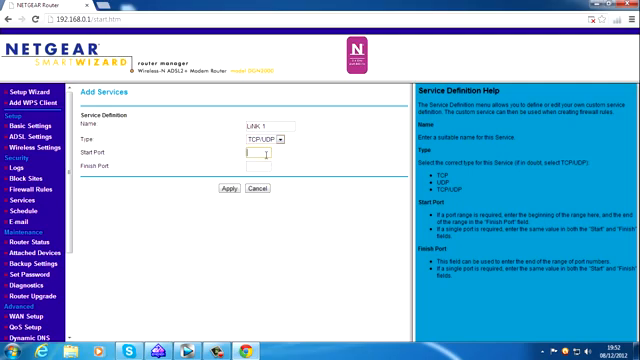
{"action": "type", "text": "307"}
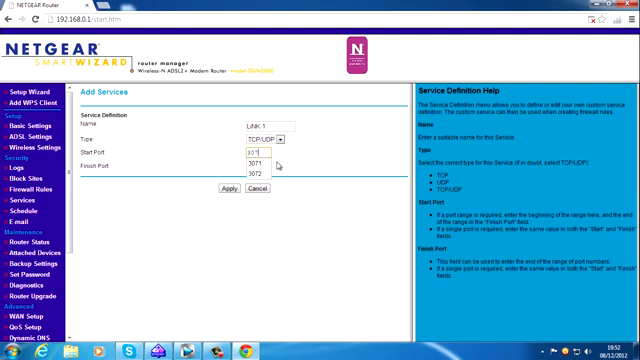
{"action": "left_click", "coordinate": [244, 158]}
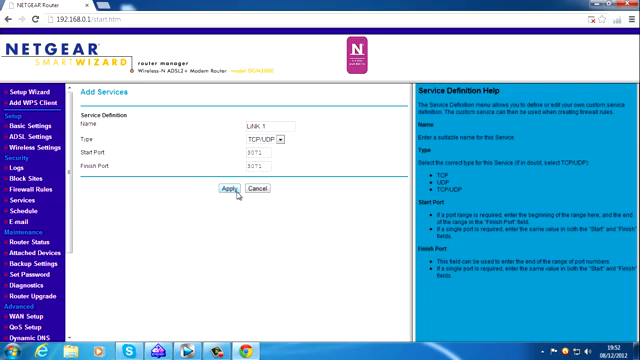
{"action": "mouse_move", "coordinate": [243, 199]}
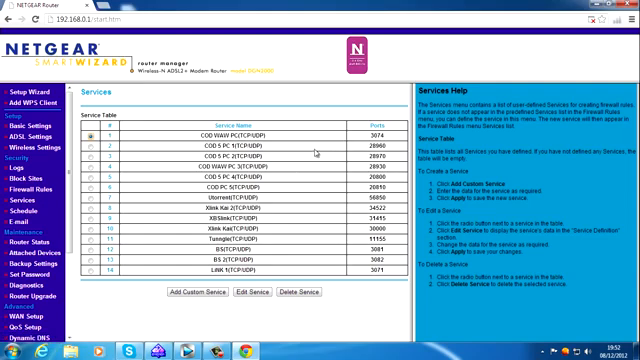
Add custom service LiNK 2 for TCP/UDP port 3072 and reach the outbound rule form.
{"action": "left_click", "coordinate": [204, 292]}
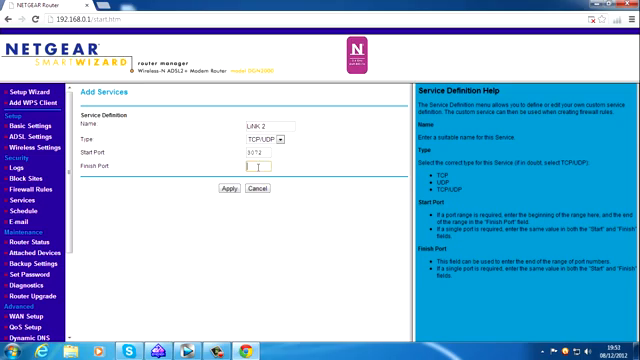
{"action": "type", "text": "3072"}
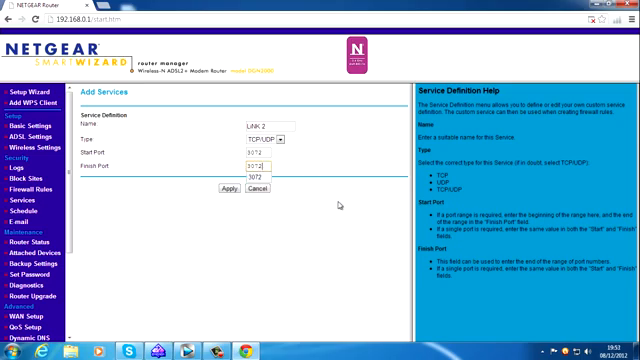
{"action": "left_click", "coordinate": [222, 188]}
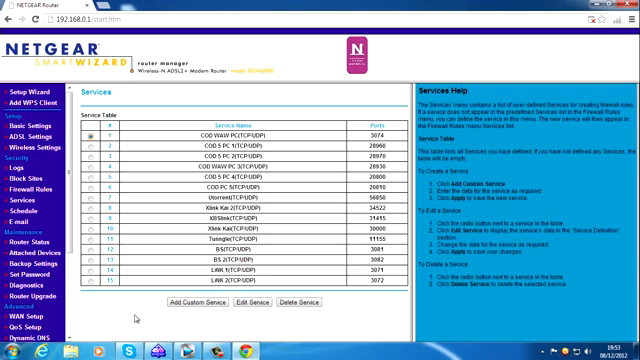
{"action": "mouse_move", "coordinate": [133, 317]}
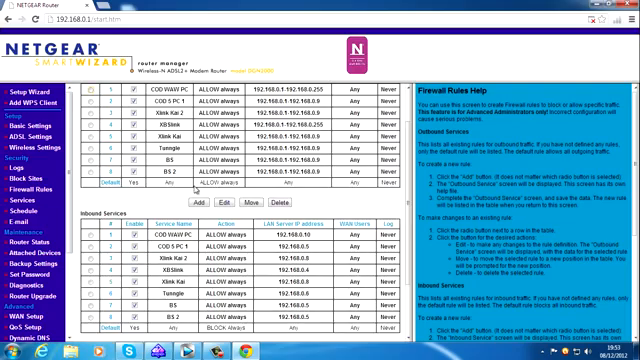
{"action": "scroll", "scroll_direction": "down", "scroll_amount": 3}
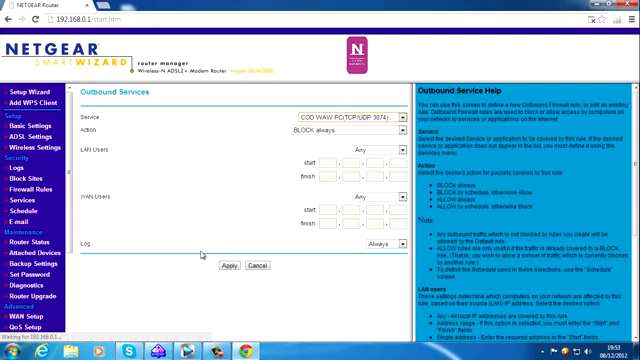
Apply an outbound rule allowing LiNK 1 always for single address 192.168.0.4, log Never.
{"action": "left_click", "coordinate": [340, 119]}
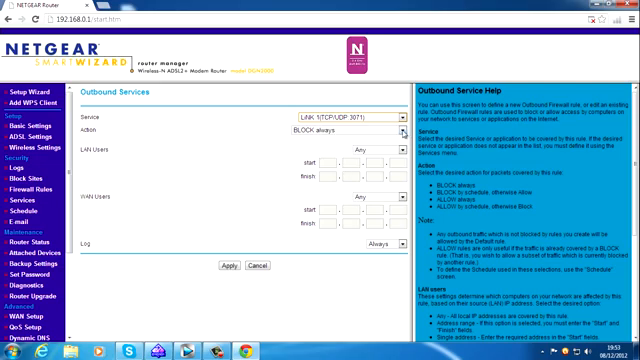
{"action": "left_click", "coordinate": [347, 128]}
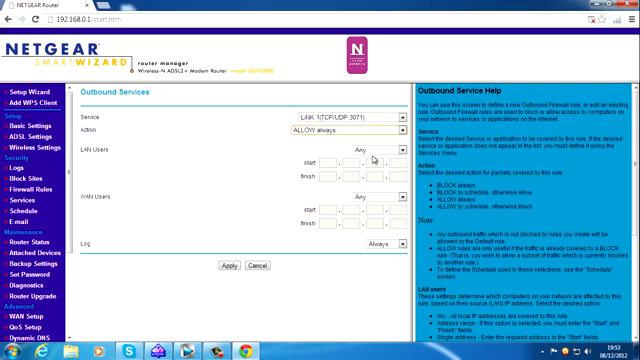
{"action": "left_click", "coordinate": [360, 155]}
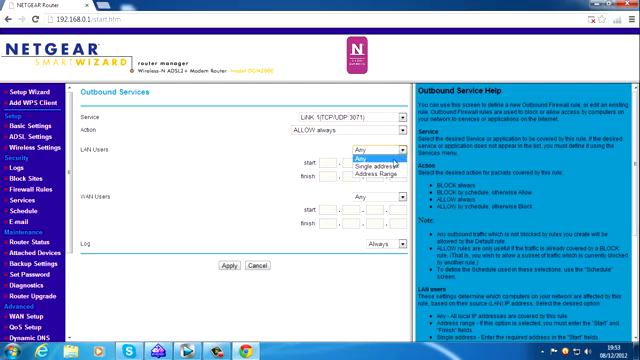
{"action": "mouse_move", "coordinate": [368, 175]}
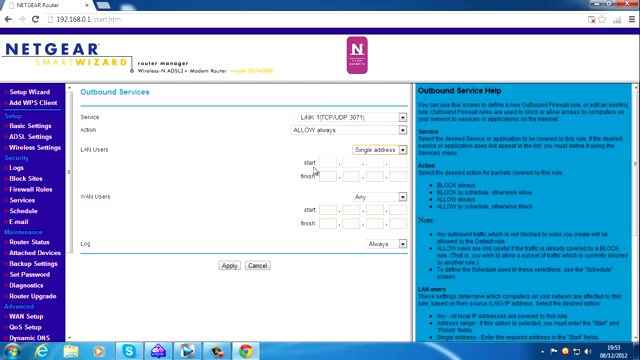
{"action": "type", "text": "192"}
{"action": "type", "text": "168"}
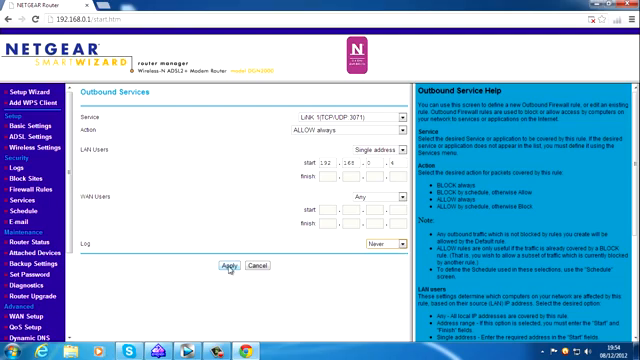
{"action": "left_click", "coordinate": [224, 267]}
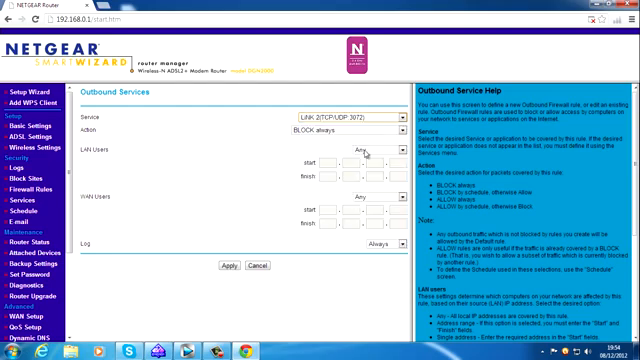
Set the LiNK 2 rule to ALLOW, send to LAN server 192.168..., with logging never.
{"action": "left_click", "coordinate": [320, 127]}
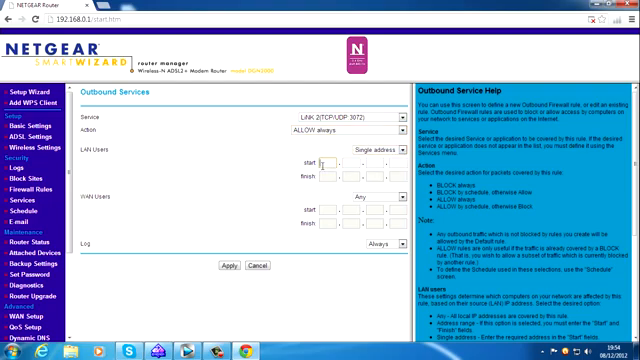
{"action": "type", "text": "192"}
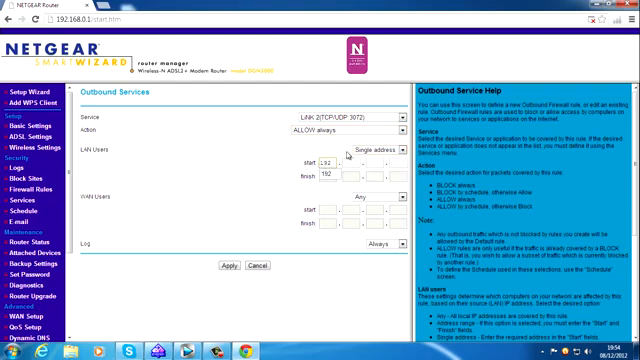
{"action": "type", "text": "168"}
{"action": "left_click", "coordinate": [375, 162]}
{"action": "type", "text": "0"}
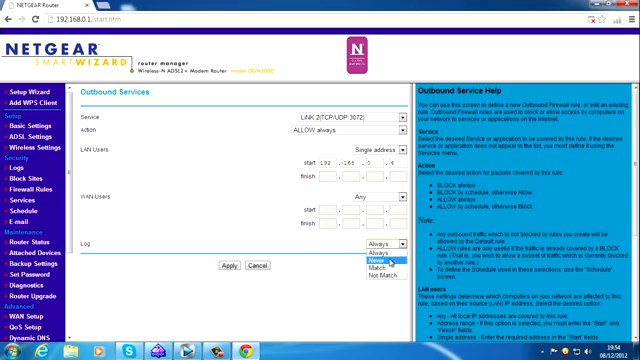
{"action": "left_click", "coordinate": [380, 253]}
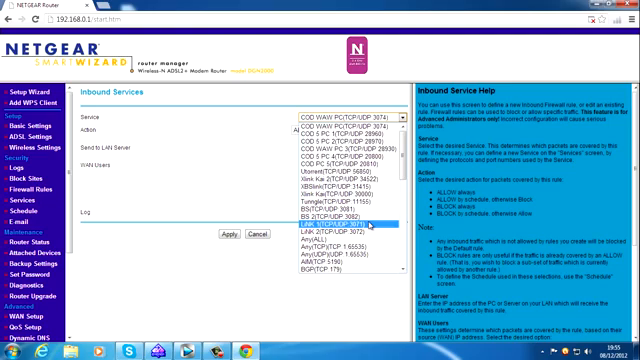
Apply the inbound rule with LINK 1 (TCP/UDP 3071) allowed always to 192.168.0.4.
{"action": "left_click", "coordinate": [310, 239]}
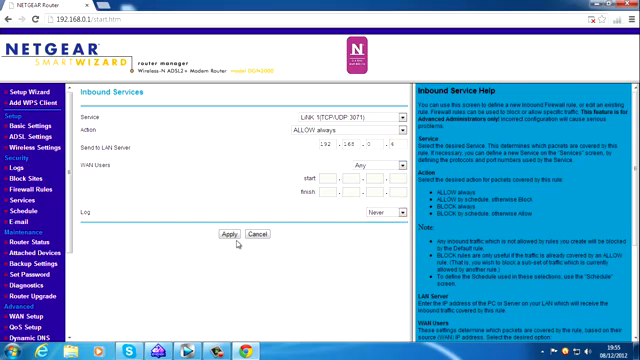
{"action": "left_click", "coordinate": [224, 232]}
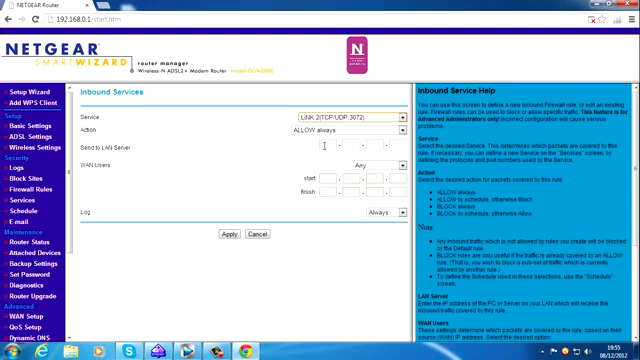
Enter 192.168.0.4 as the LAN server for the LINK 2 (TCP/UDP 3072) rule.
{"action": "type", "text": "192"}
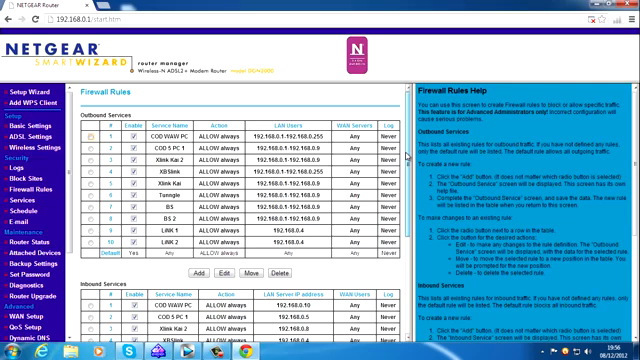
{"action": "scroll", "scroll_direction": "down", "scroll_amount": 3}
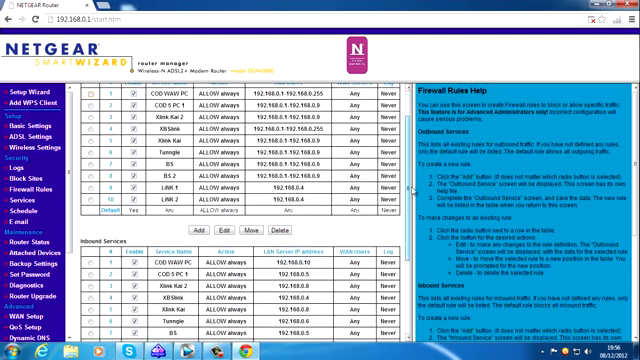
{"action": "scroll", "scroll_direction": "down", "scroll_amount": 3}
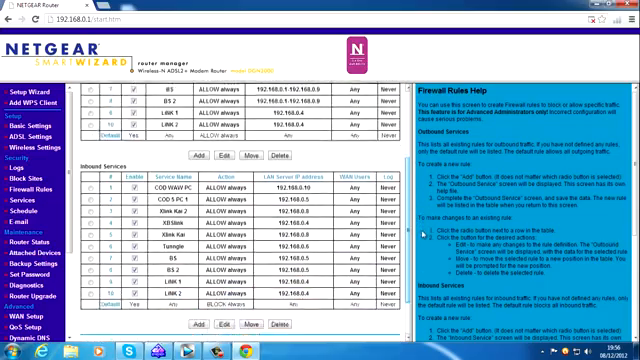
{"action": "scroll", "scroll_direction": "down", "scroll_amount": 3}
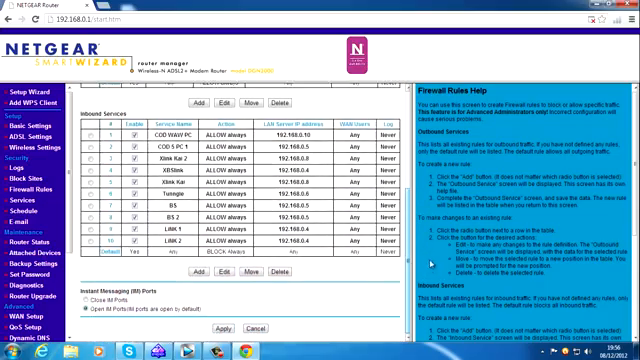
{"action": "scroll", "scroll_direction": "down", "scroll_amount": 3}
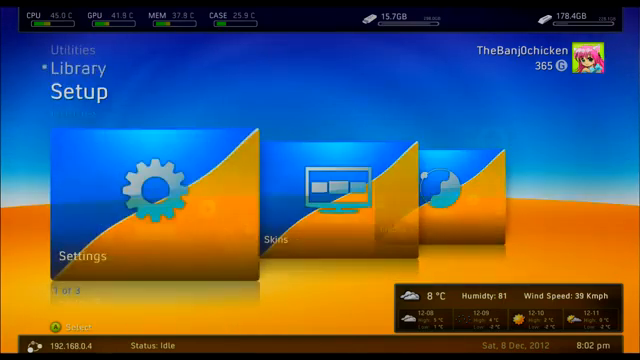
In F3Plugin settings confirm LiNK Always On with UPnP, ports 3072/3071, and run the connection test.
{"action": "left_click", "coordinate": [150, 200]}
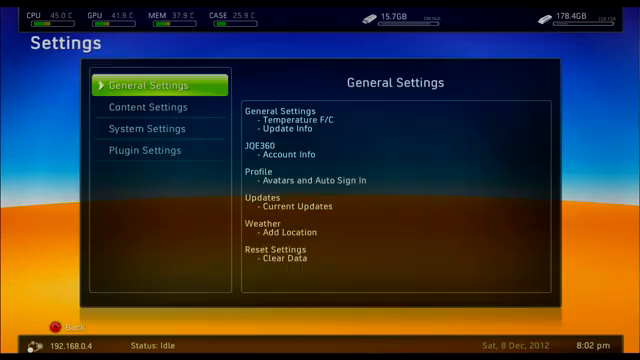
{"action": "left_click", "coordinate": [147, 150]}
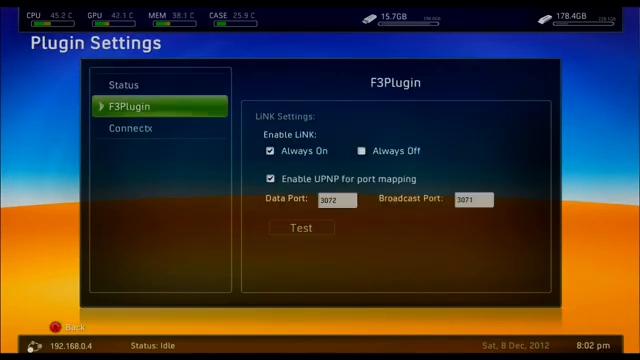
{"action": "key", "text": "Down"}
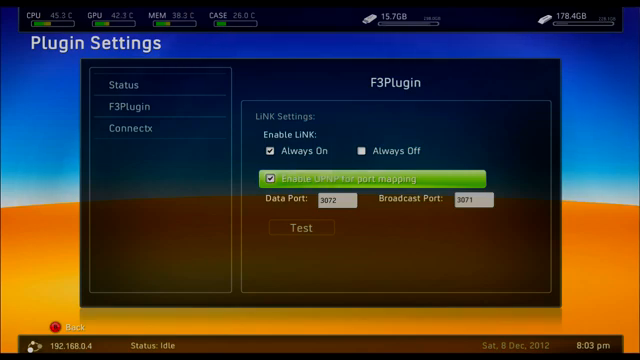
{"action": "left_click", "coordinate": [277, 178]}
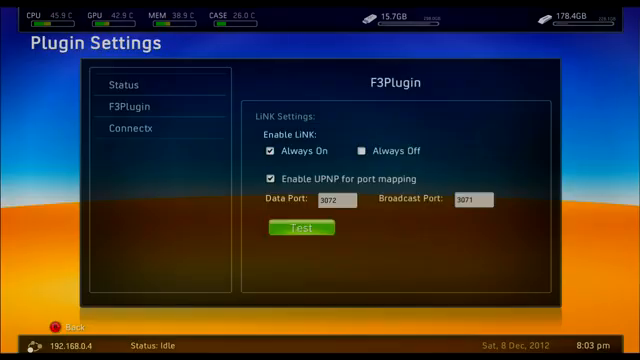
{"action": "left_click", "coordinate": [153, 105]}
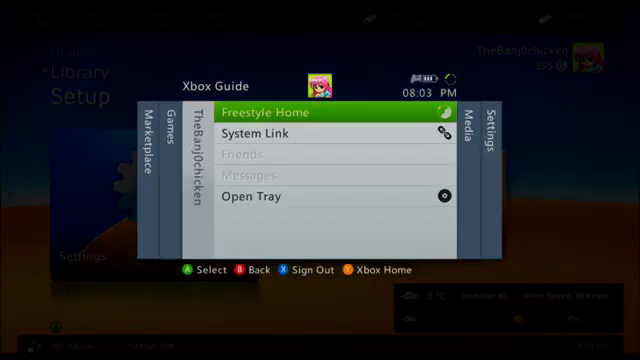
Launch Call of Duty: Black Ops II from the Xbox 360 Games library.
{"action": "left_click", "coordinate": [260, 134]}
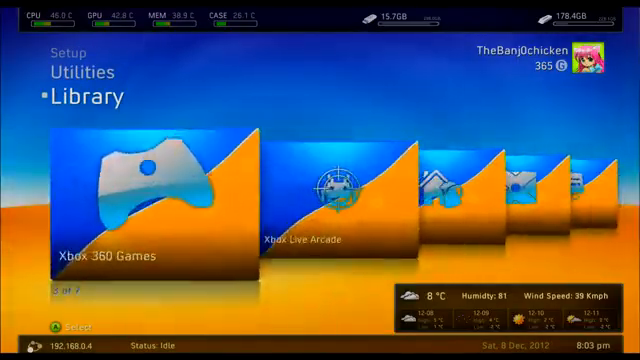
{"action": "left_click", "coordinate": [145, 200]}
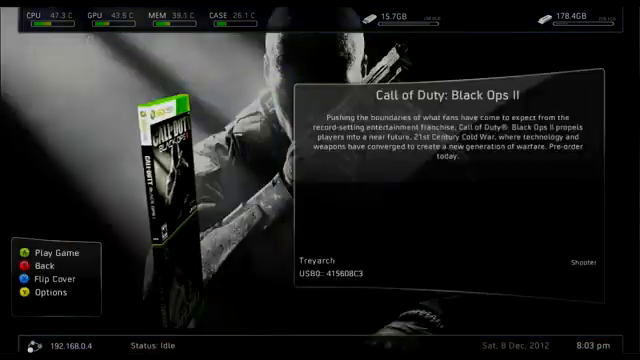
{"action": "left_click", "coordinate": [27, 275]}
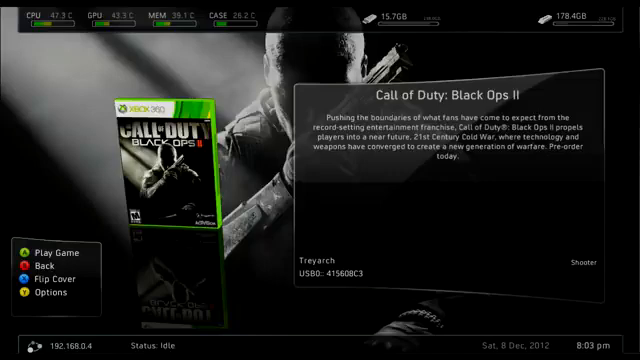
{"action": "left_click", "coordinate": [50, 248]}
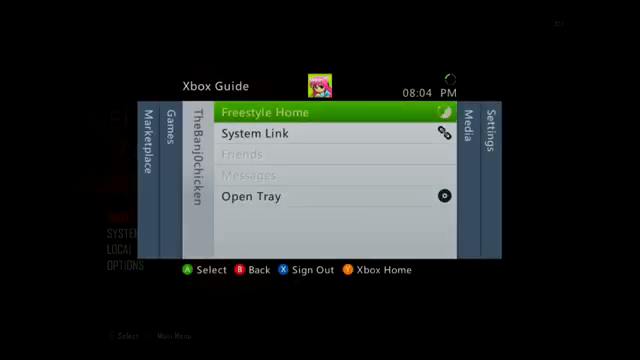
Browse the System Link Current Room, then the Lobby listing public rooms with users.
{"action": "left_click", "coordinate": [262, 133]}
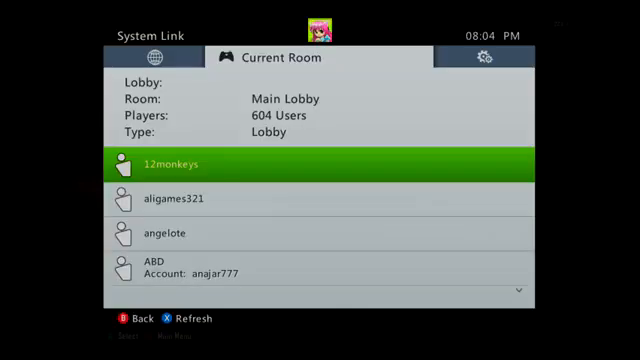
{"action": "scroll", "scroll_direction": "down", "scroll_amount": 3}
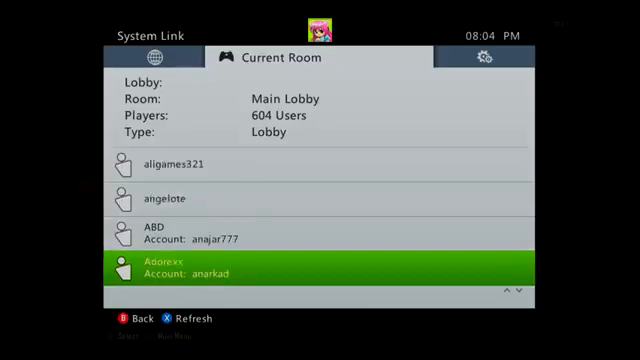
{"action": "scroll", "scroll_direction": "down", "scroll_amount": 3}
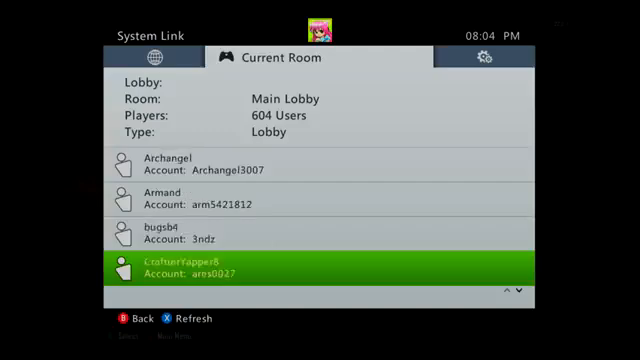
{"action": "left_click", "coordinate": [152, 57]}
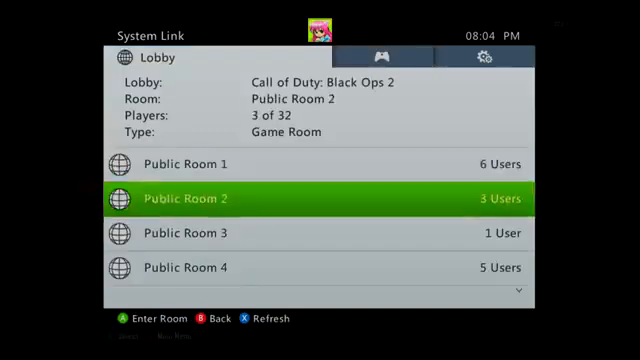